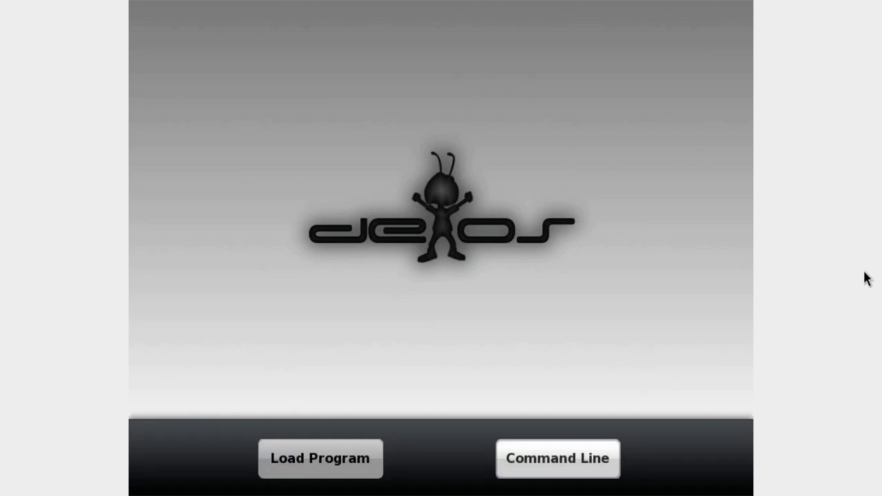
Open Load Program, choose firework.gex from the file list and run it.
left_click(320, 458)
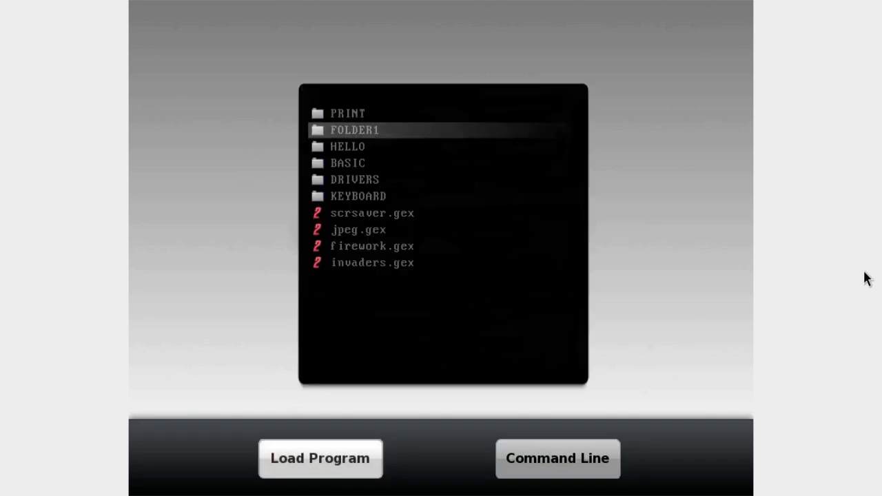
left_click(372, 212)
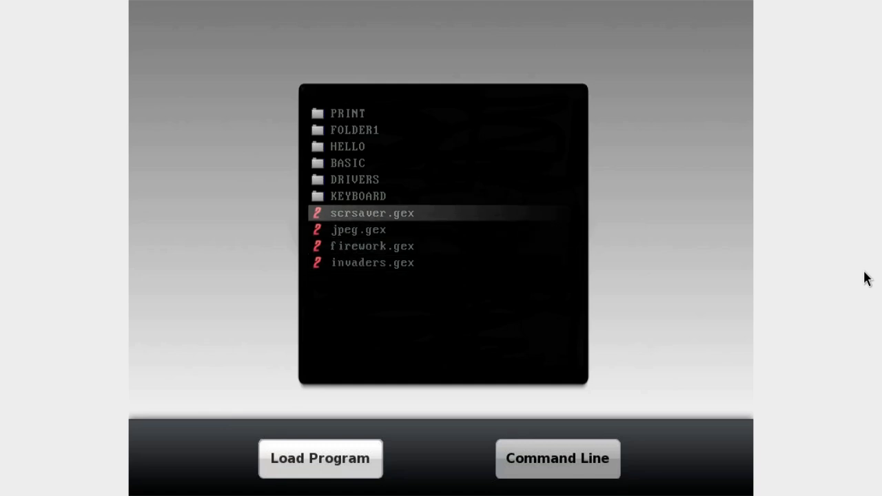
left_click(358, 229)
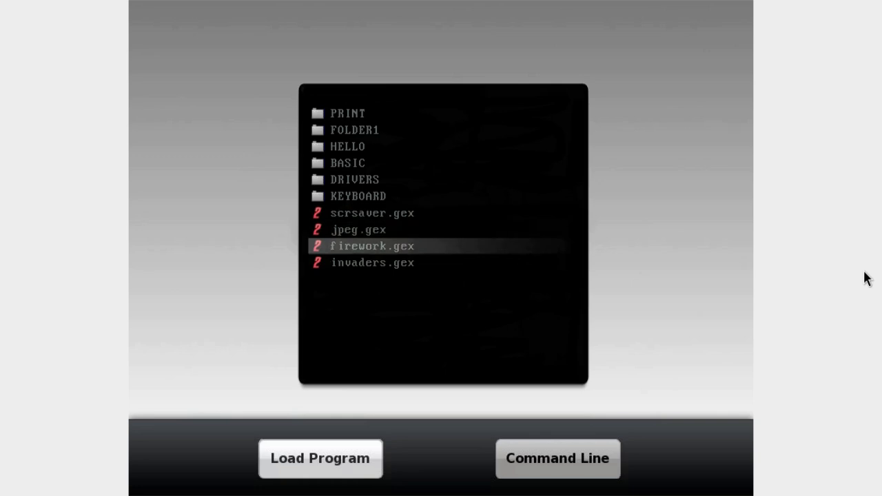
key("up")
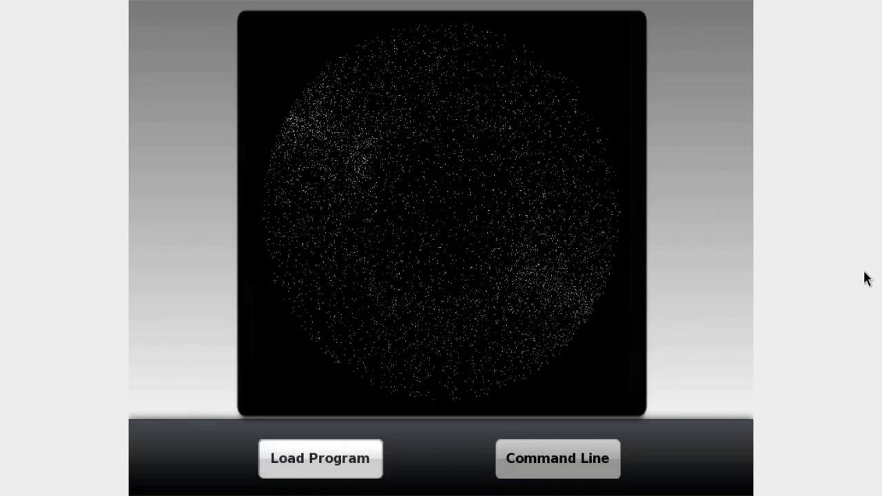
Launch invaders.gex, dismiss its credits and start a new game.
left_click(320, 458)
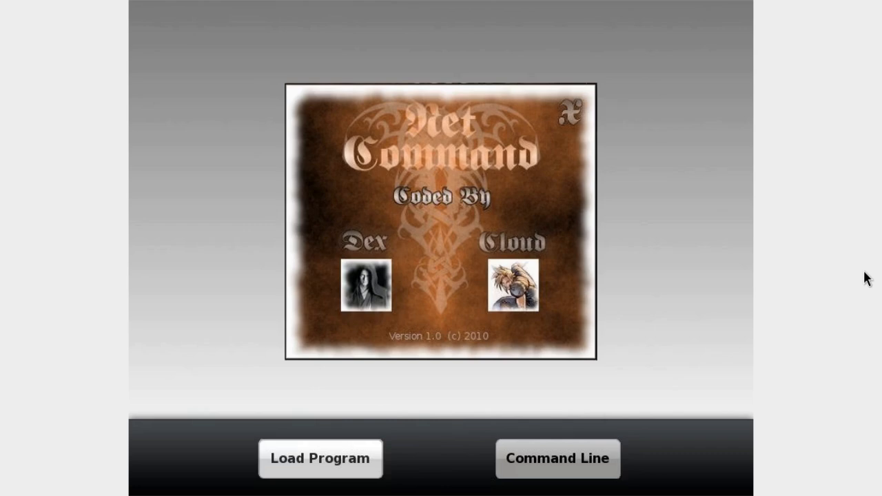
left_click(319, 458)
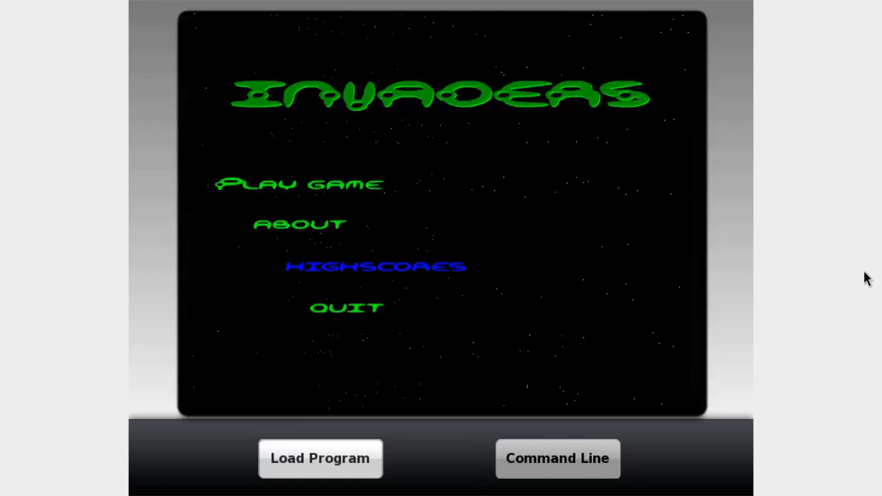
left_click(299, 184)
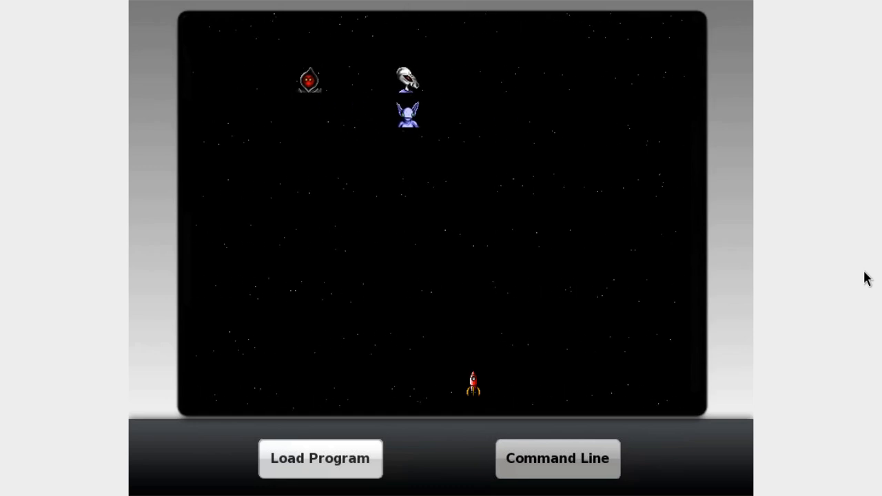
Quit the Invaders game, close its splash and reopen the program list.
left_click(319, 458)
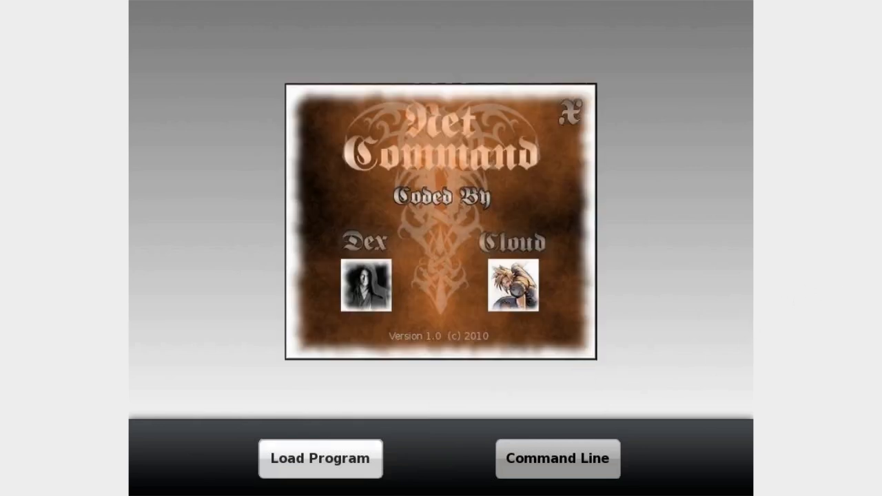
left_click(320, 458)
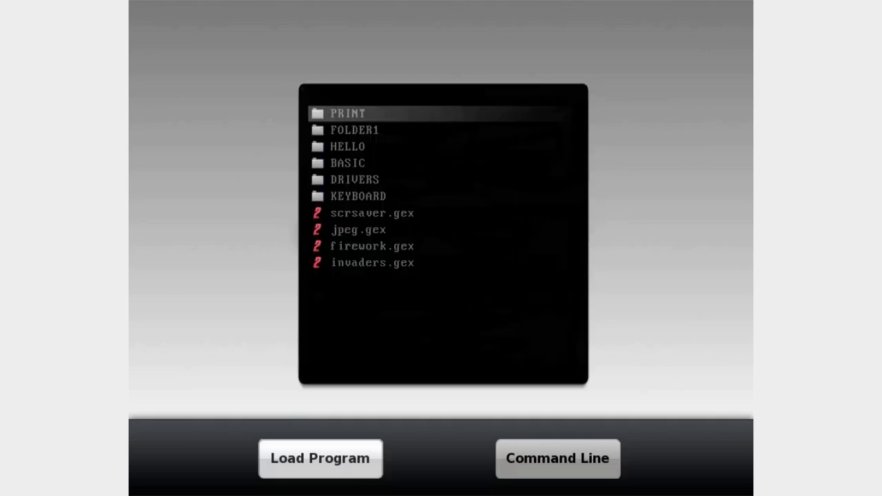
Open the Command Line, run dir on drive A and begin entering PONG.
double_click(347, 113)
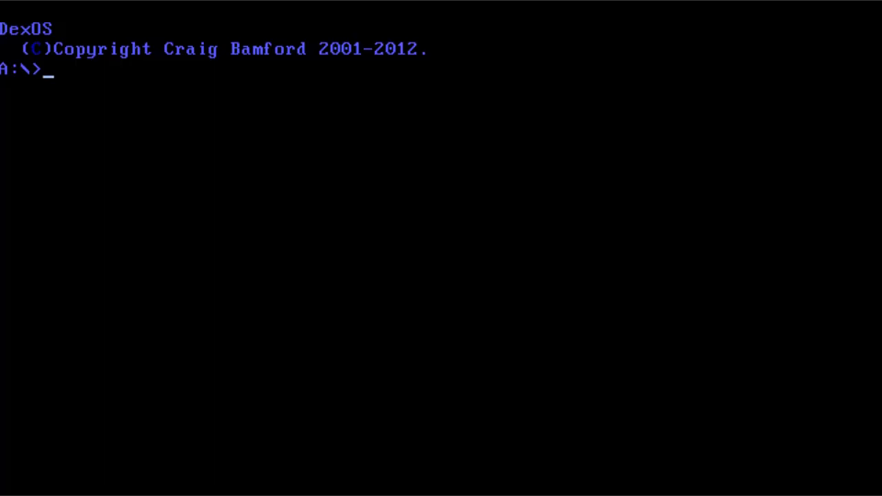
type("dir")
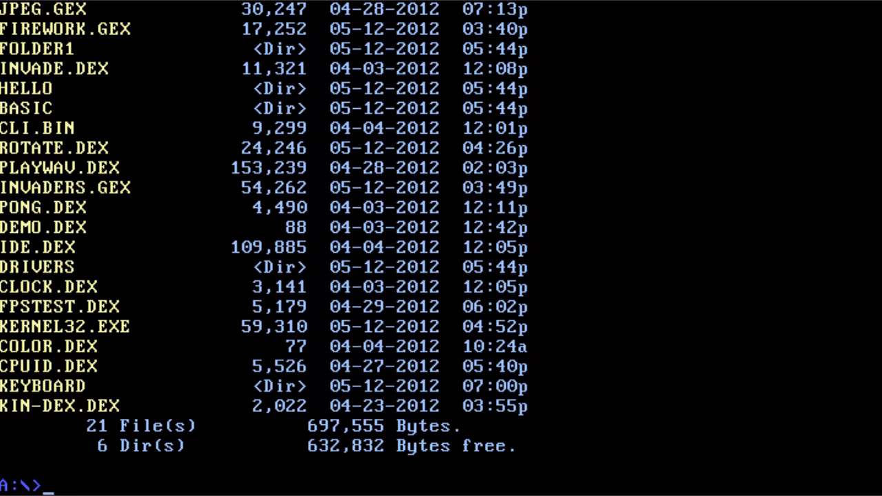
type("PONG.")
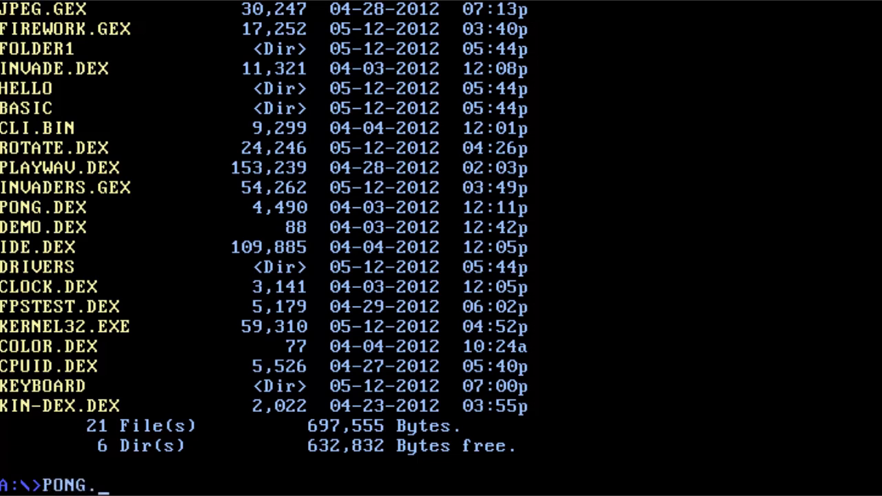
Run PONG.DEX from the A:\> prompt, then exit back to a cleared prompt.
key("enter")
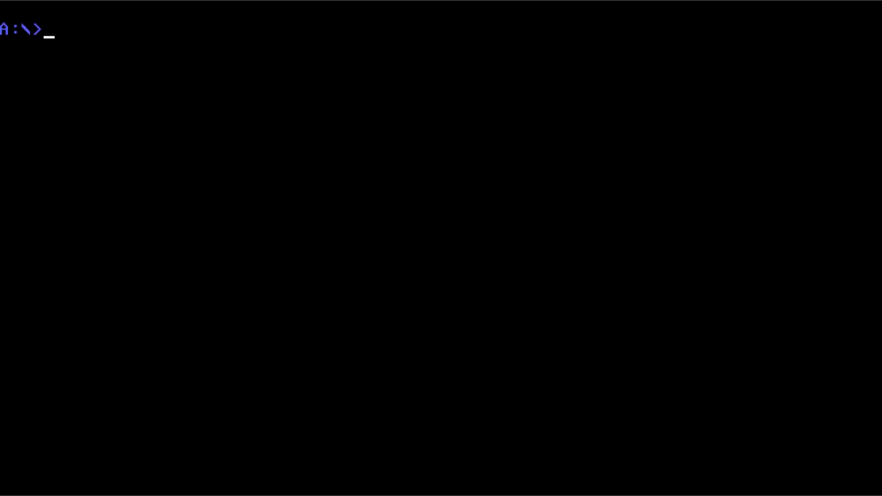
List drive A with dir, clear the screen, and list it again.
type("dir")
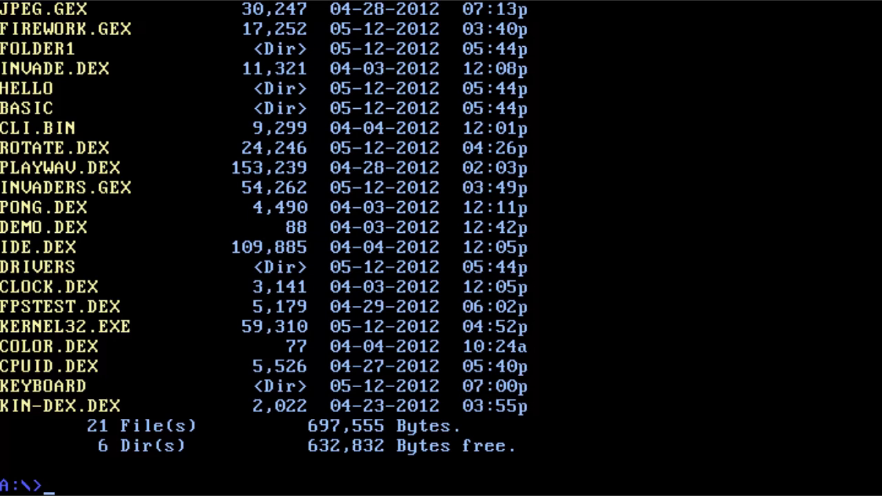
type("CLO")
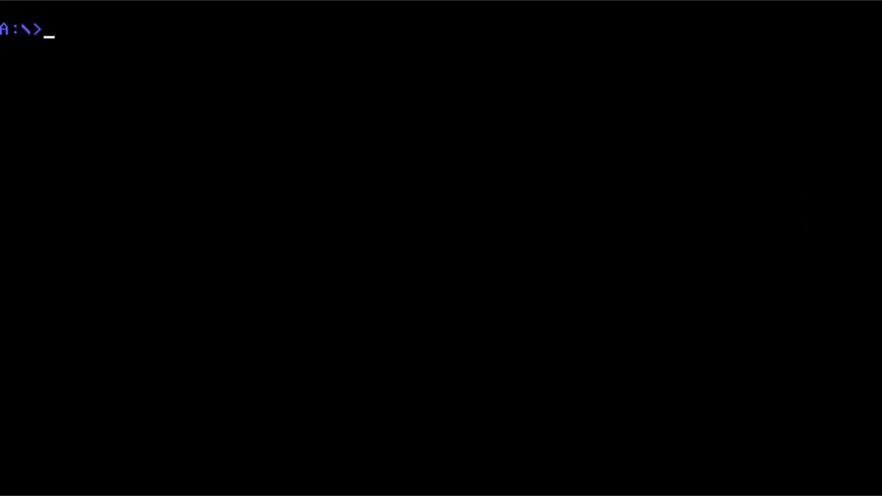
type("dir")
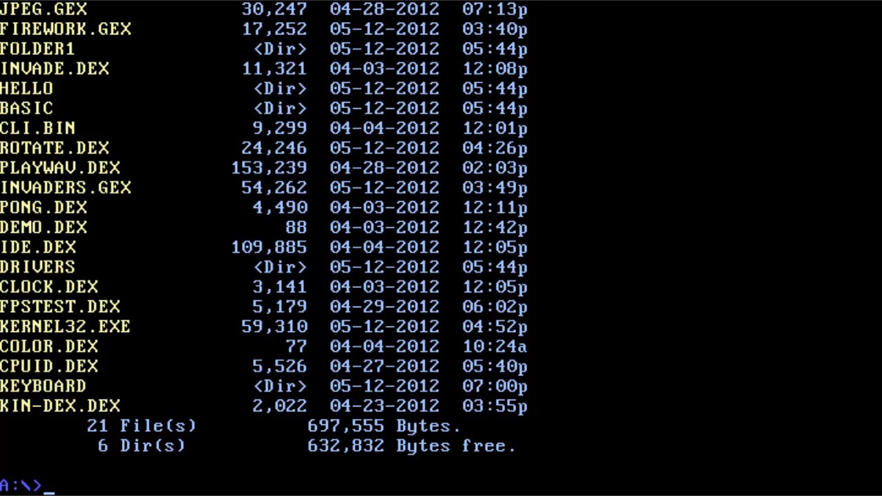
Try running ROTATE.DEX and then DEMO.DEX, getting bad-command errors.
type("ROT")
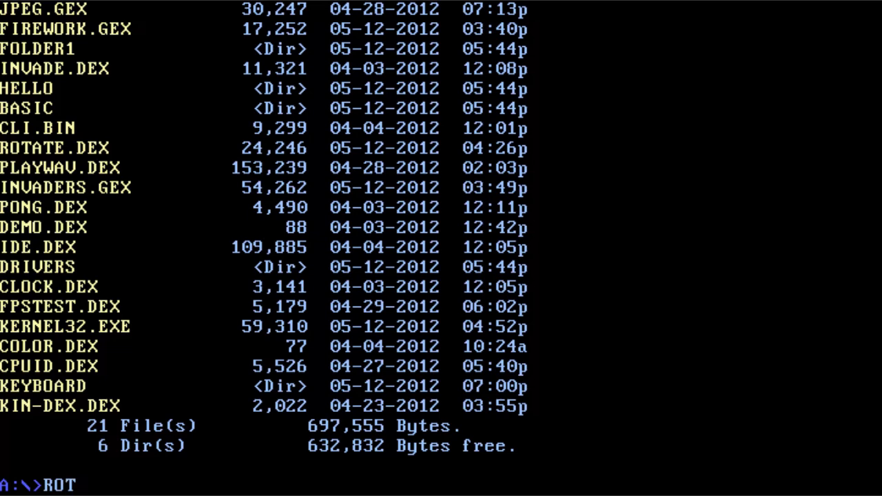
type("ATE.DEX")
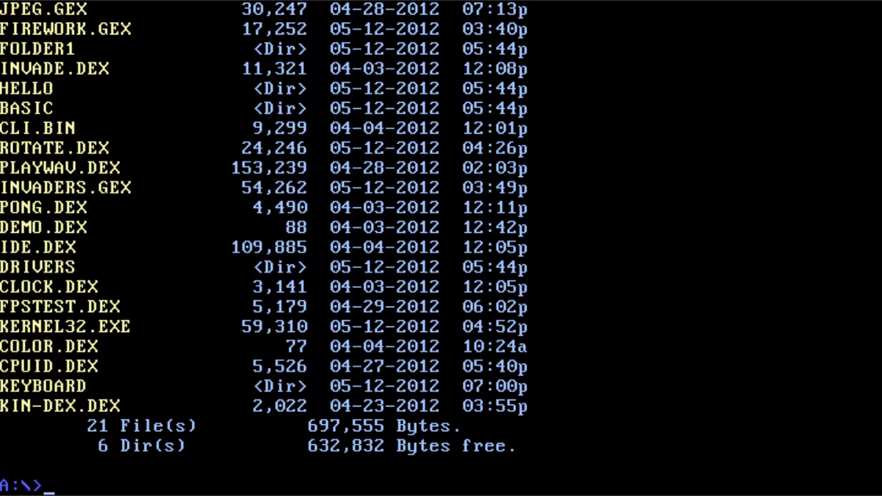
type("DEMO.DEX")
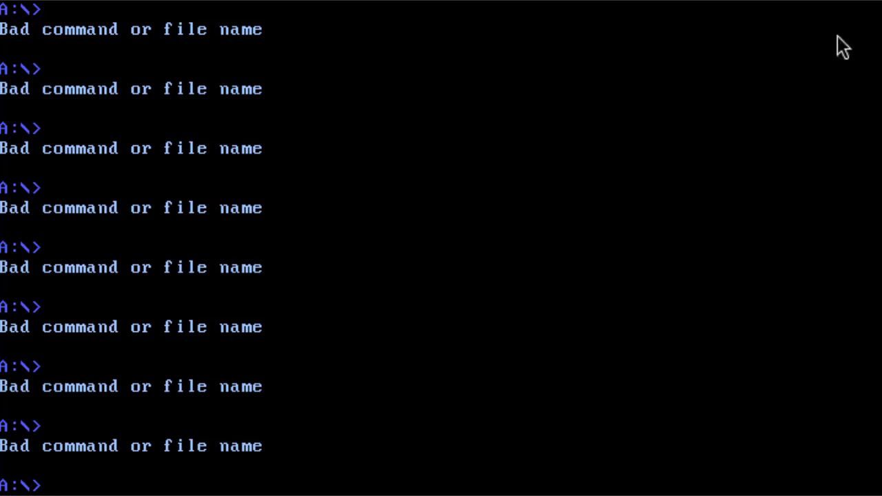
Run dir to replace the error screen with the drive A root listing.
type("di")
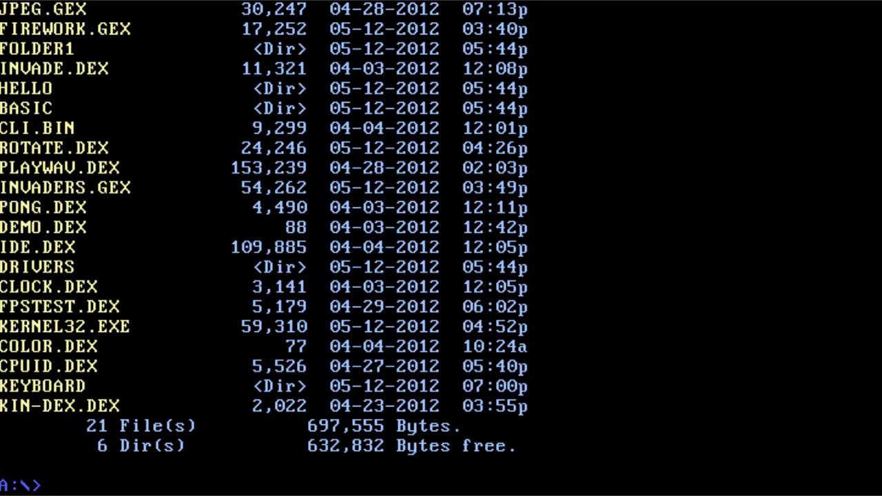
Change into the KEYBOARD folder and run GERKEYB.DEX to install the German layout.
type("cd K")
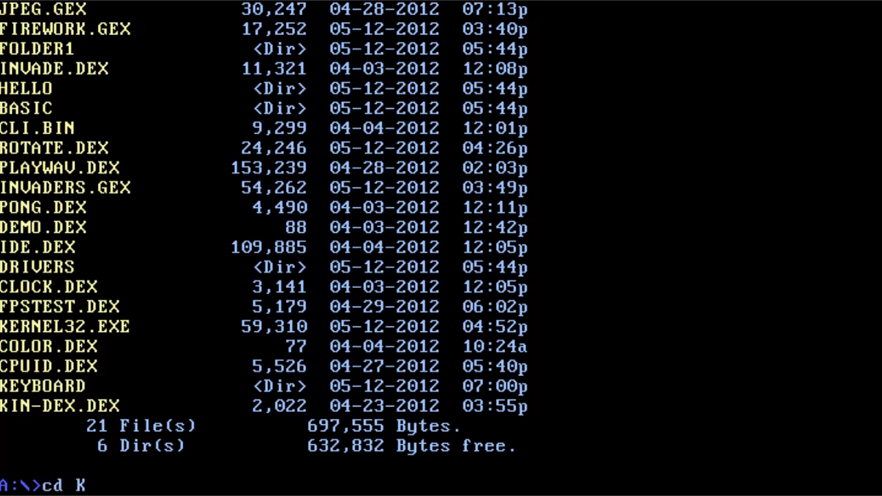
type("EYBOARD")
type("dir")
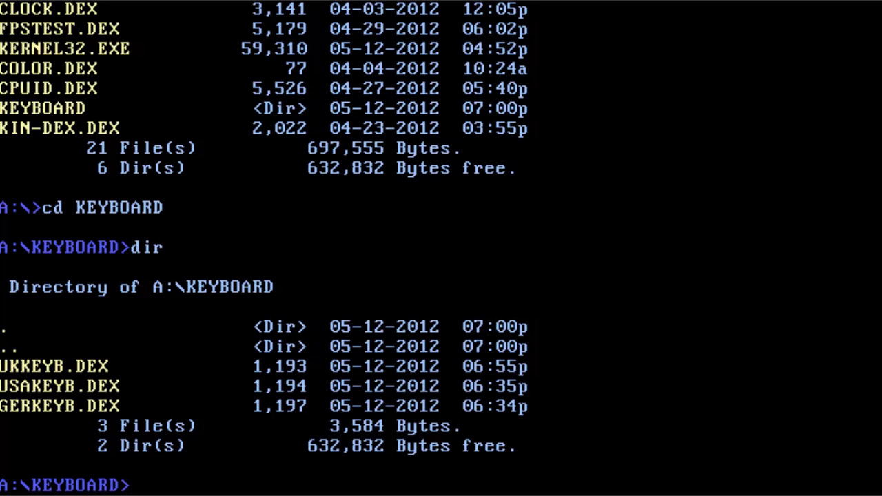
type("GERKEYB>")
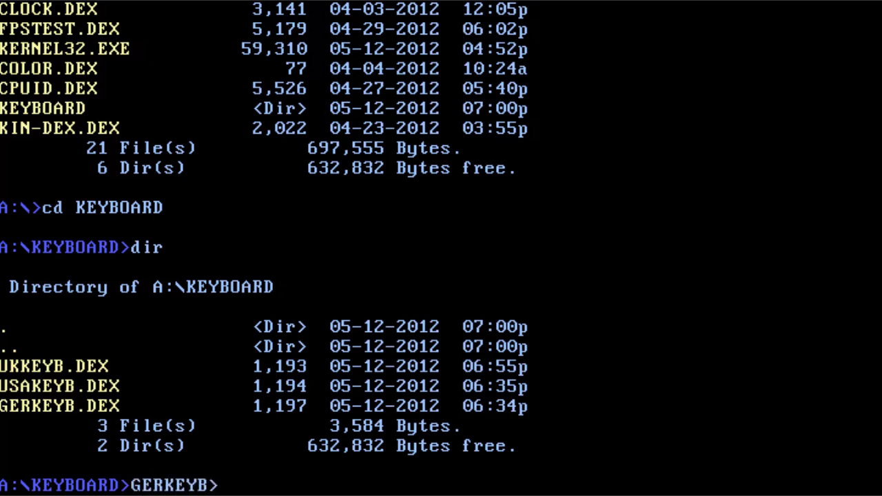
type(".DEX")
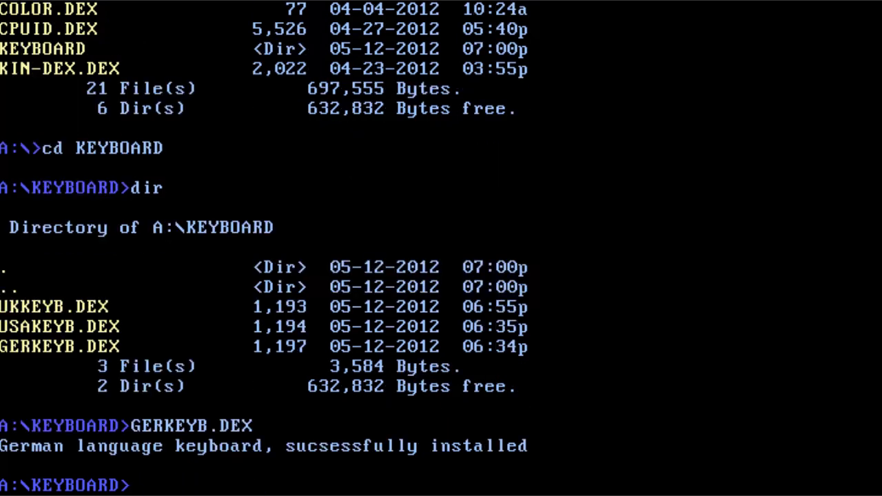
Test the German layout, then attempt USAKEYB.DEX, backspacing over garbled letters.
type("asda")
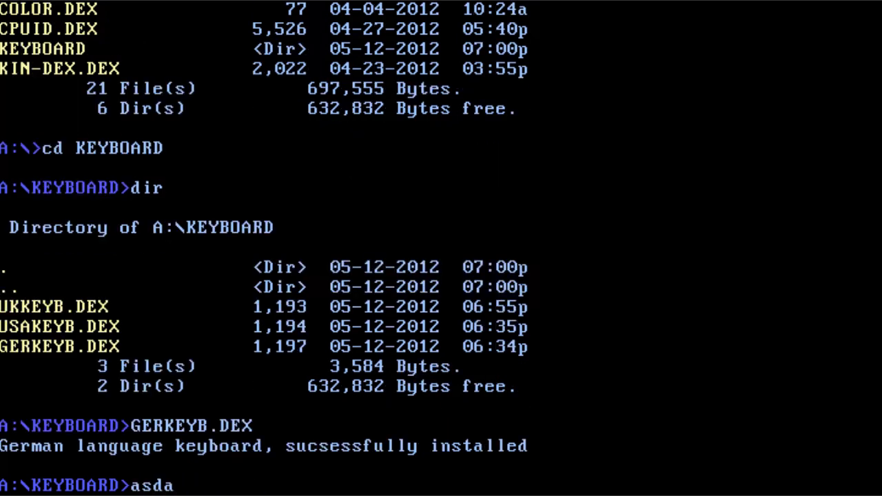
type("sdwoIMWDOIAMWD")
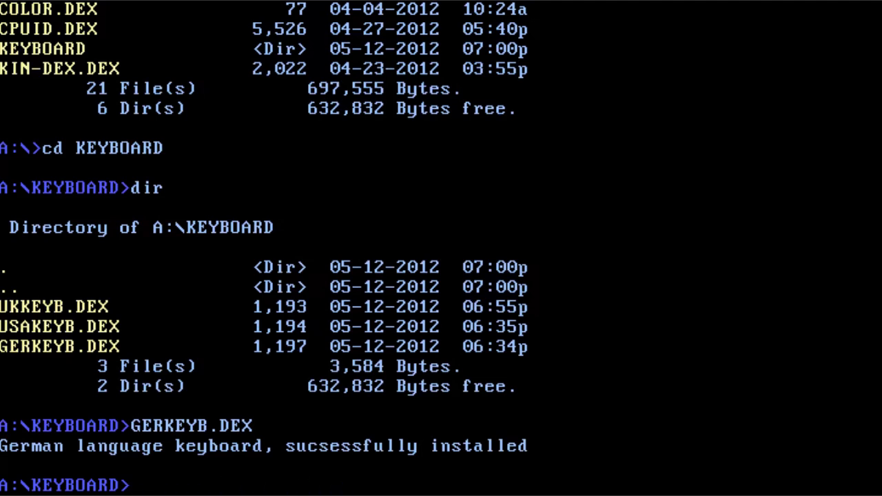
type("USA")
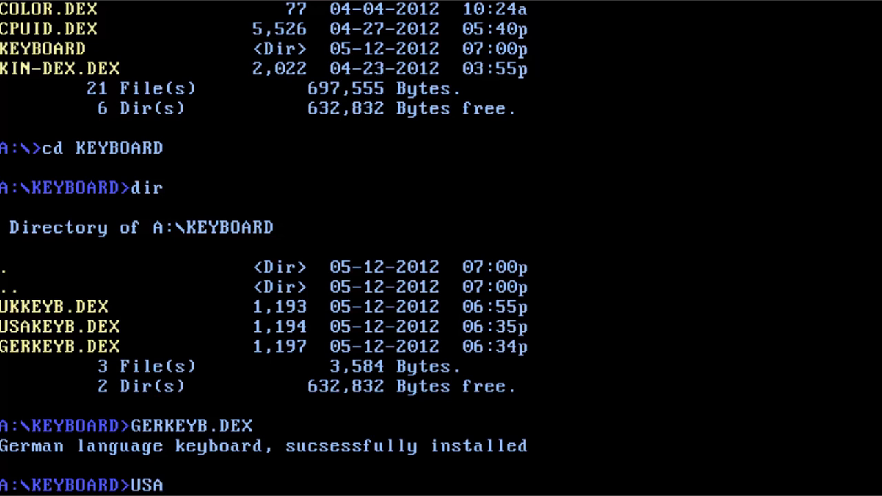
type("KEZB.DE")
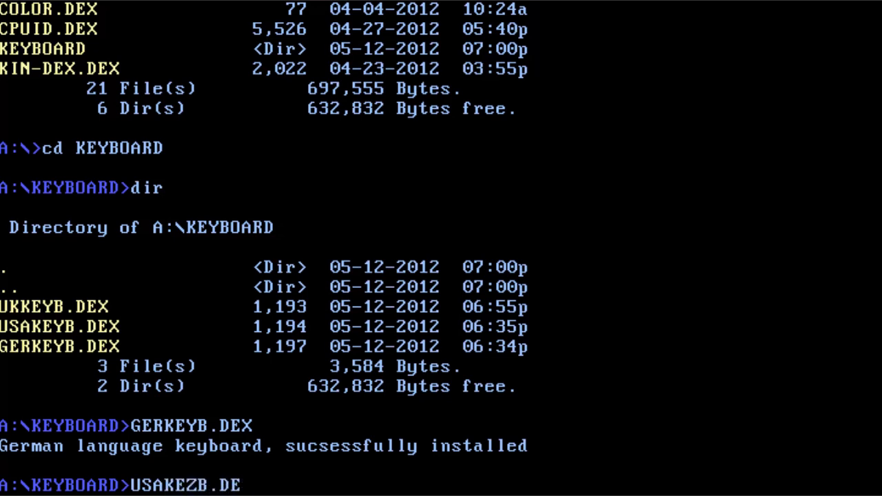
key("BackSpace")
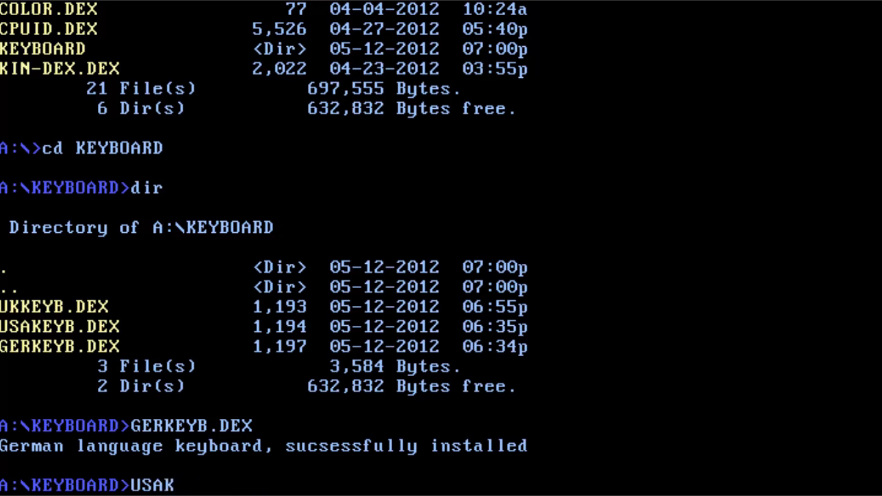
type("E")
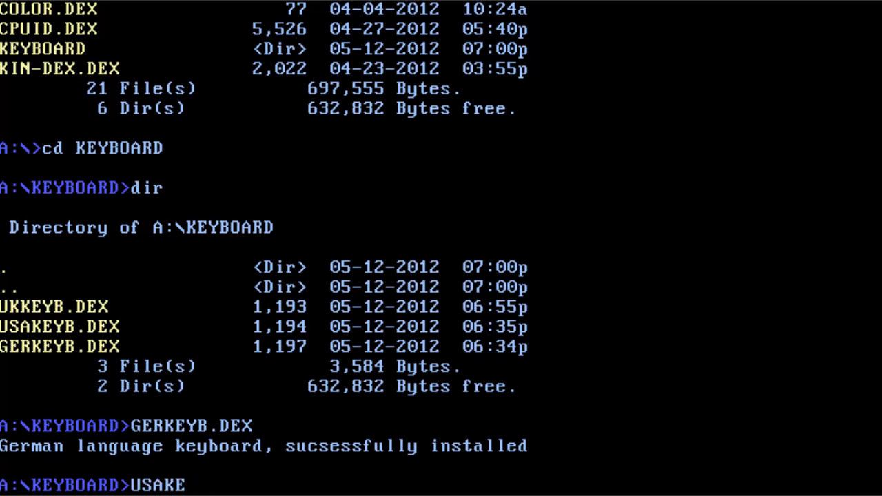
type("Z")
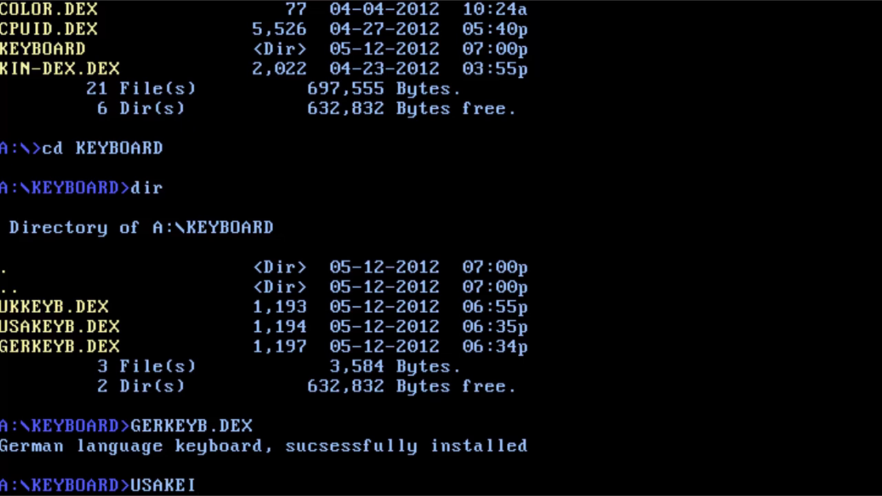
type("G")
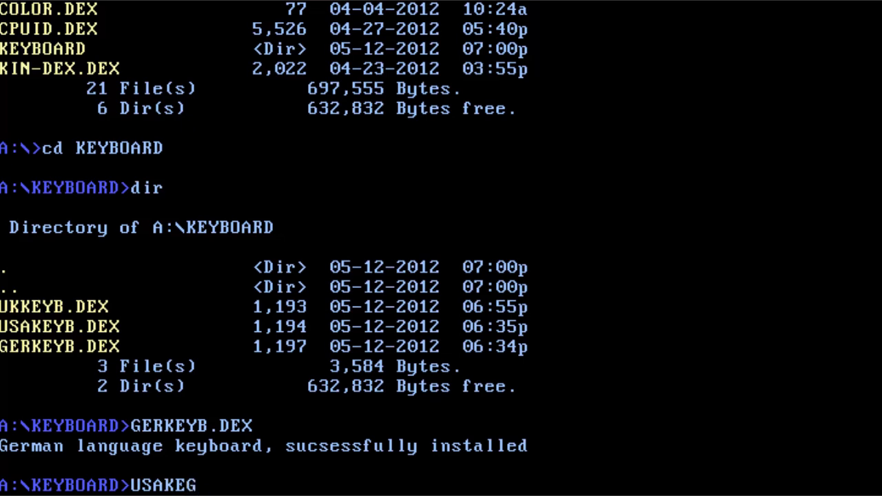
type("UC")
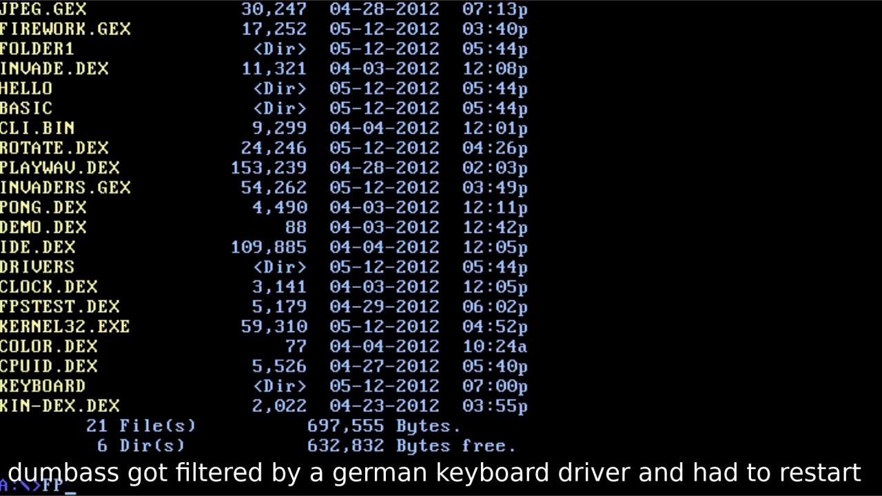
After reboot, try FPSTEST.DEX, list the root with dir and return to the GUI file browser.
type("FPSTEST.")
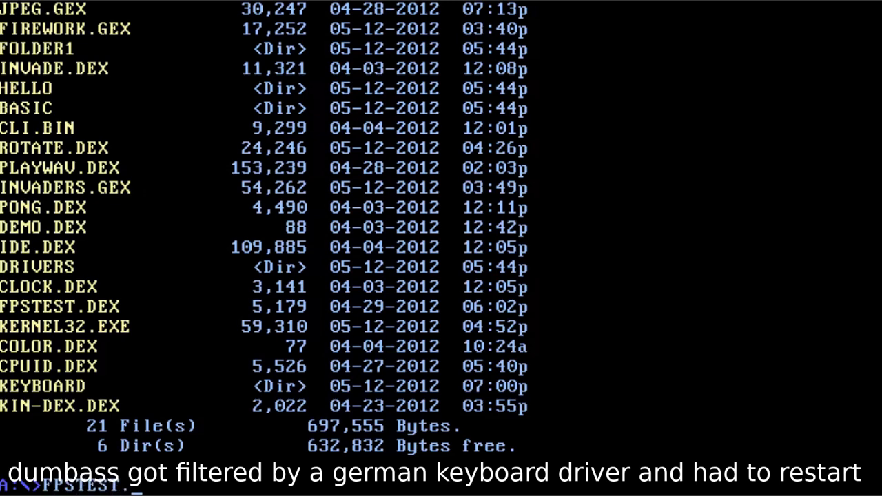
type("DEX")
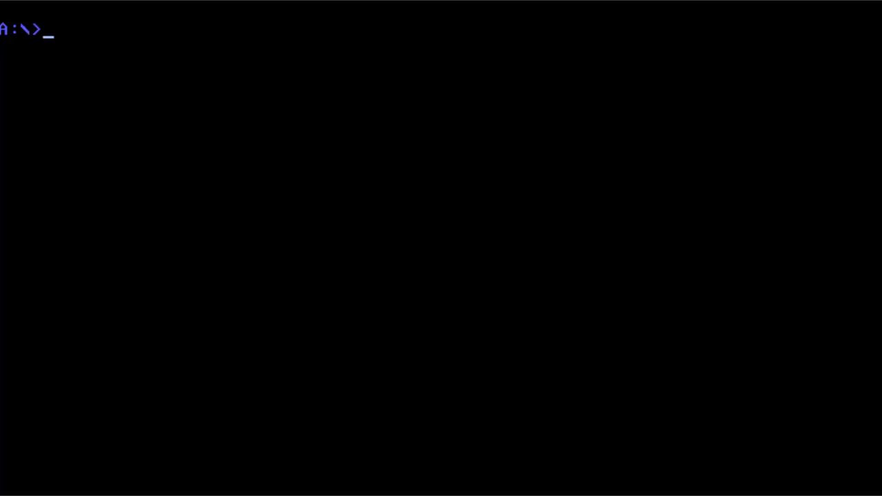
type("dir")
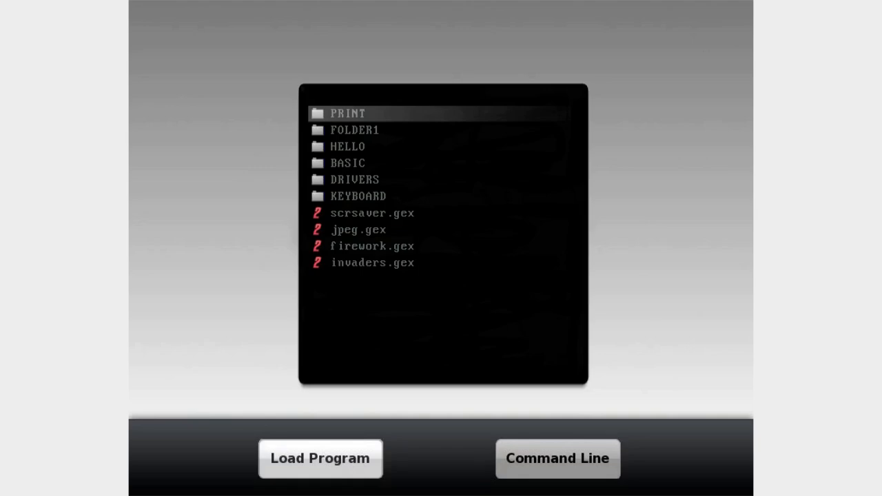
left_click(557, 457)
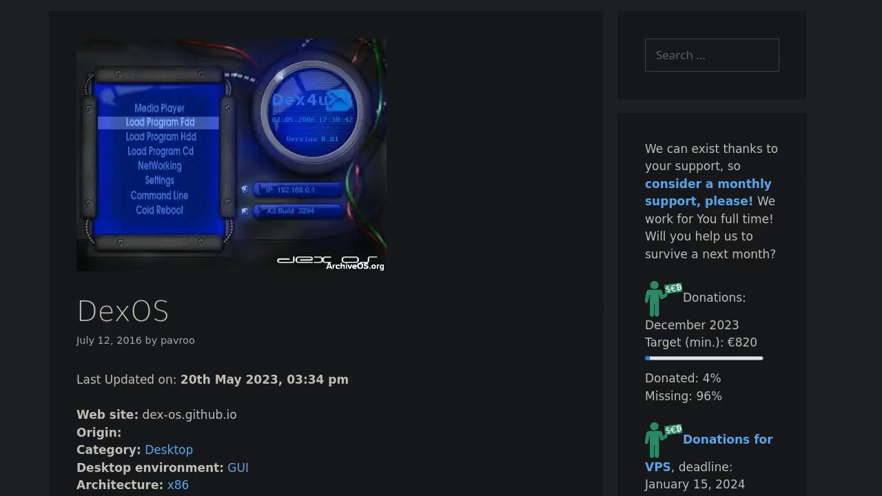
mouse_move(420, 149)
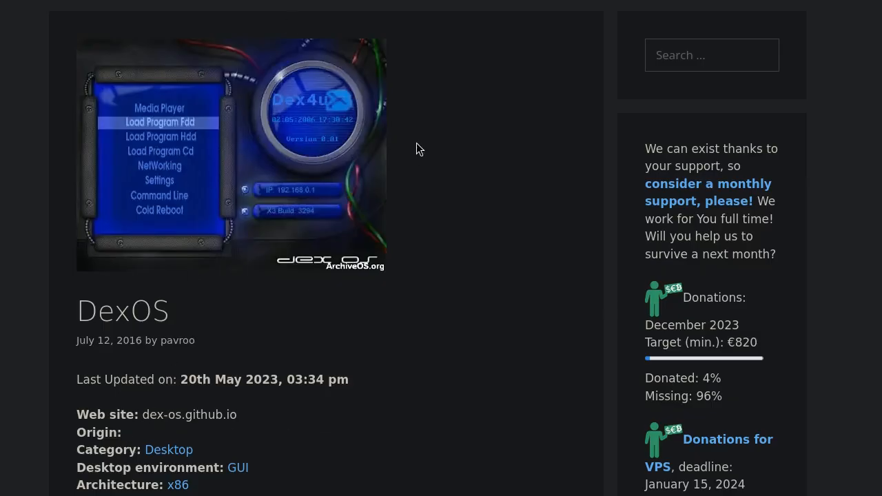
mouse_move(371, 157)
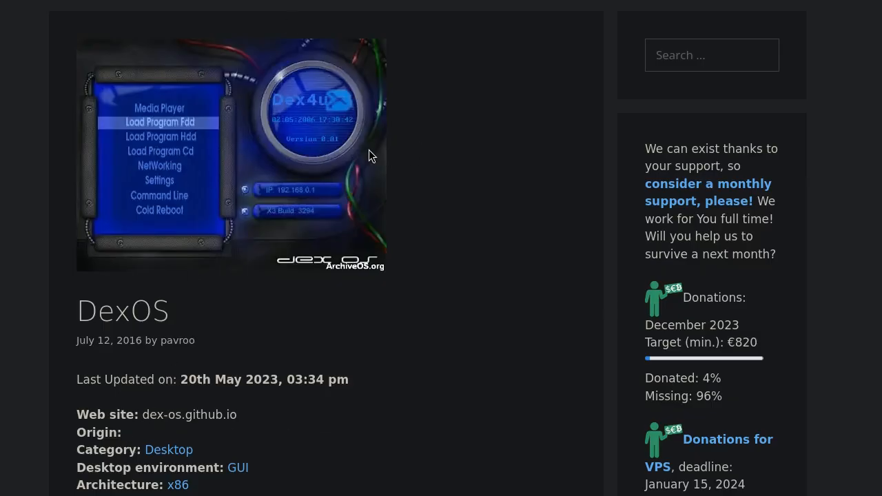
mouse_move(359, 153)
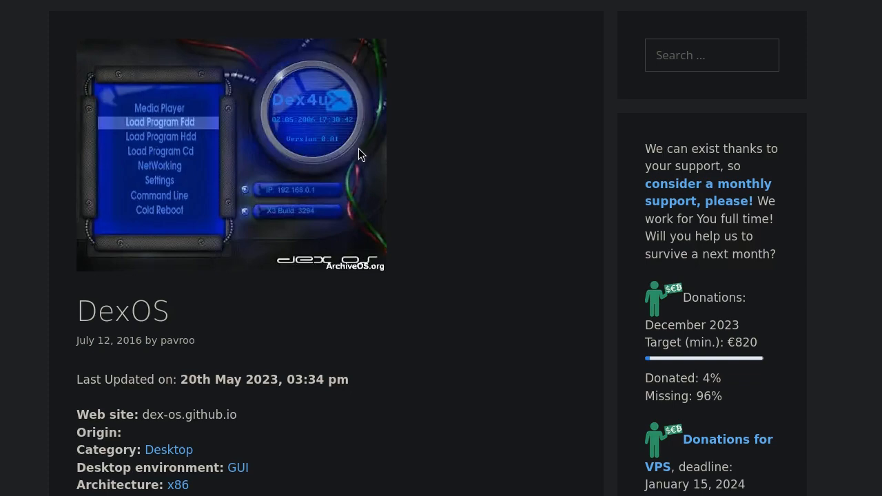
scroll("down", 3)
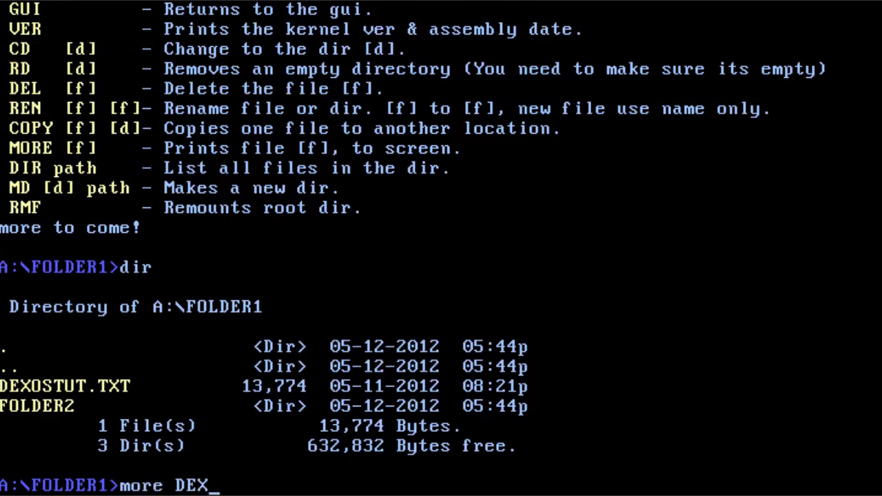
Run more DEXOSTUT.TXT in FOLDER1 to show the tutorial's title and contents.
type("OSTUT")
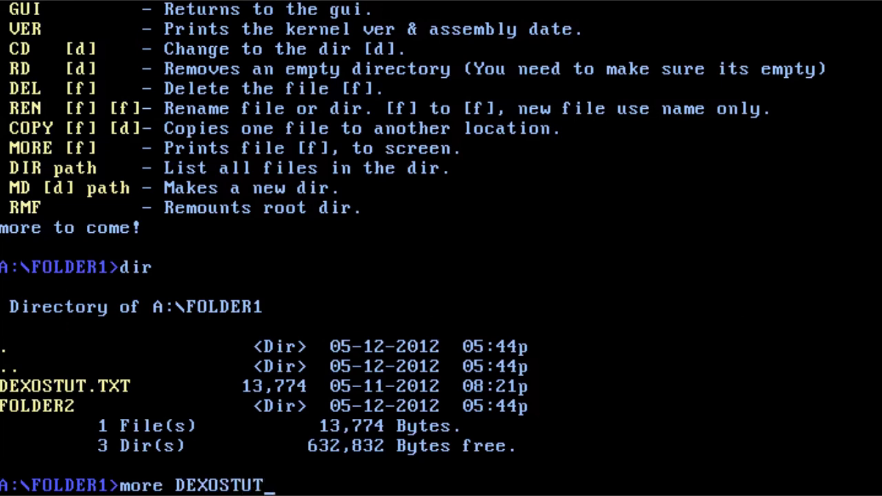
key("enter")
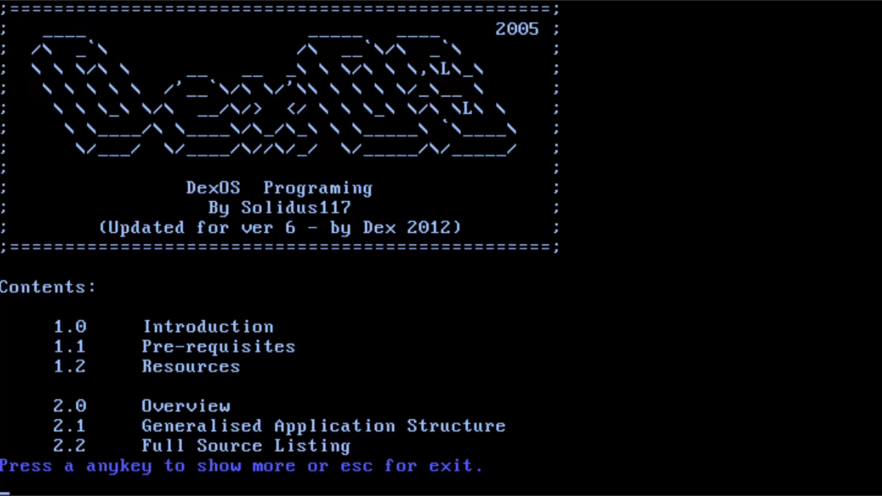
Page through the resources and overview chapters to the application structure listing and header explanation.
key("space")
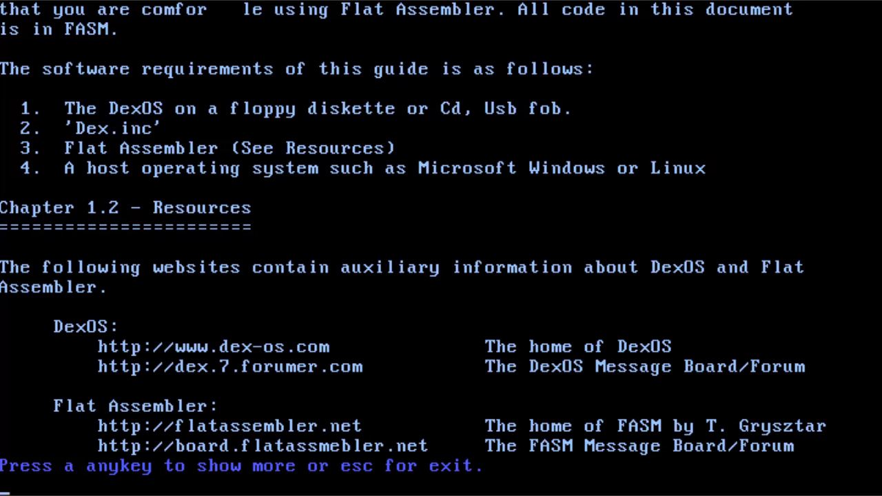
key("space")
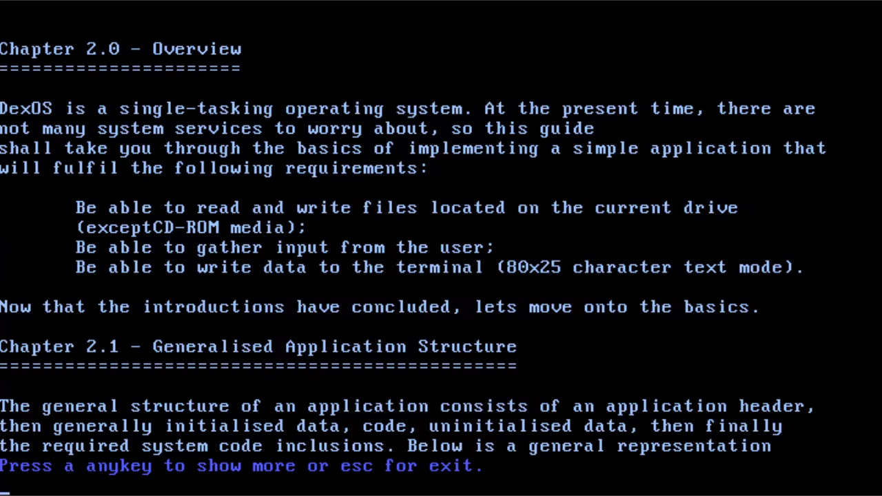
key("space")
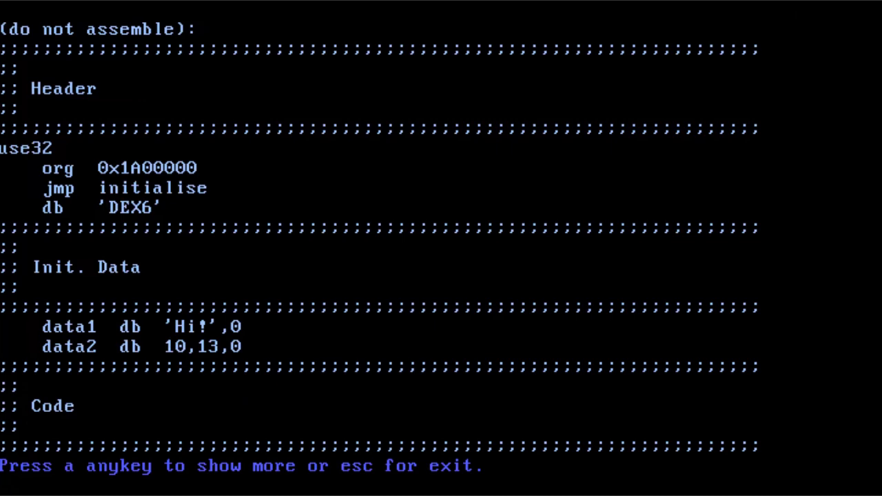
key("space")
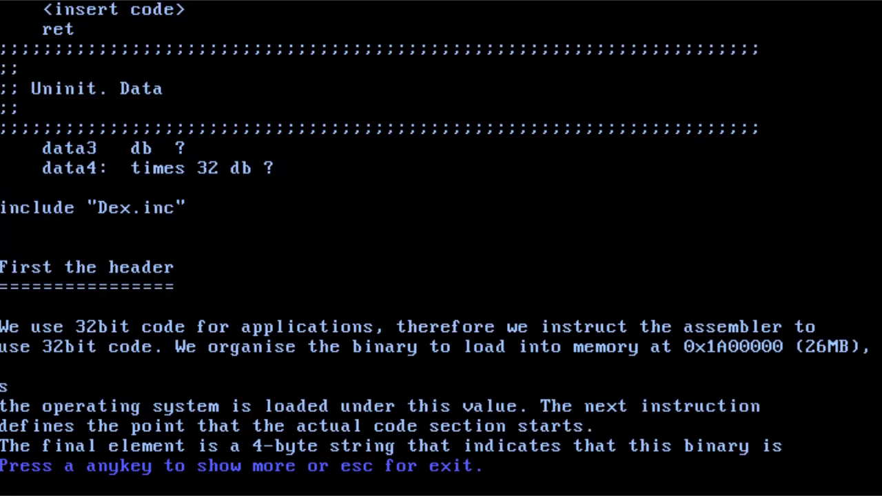